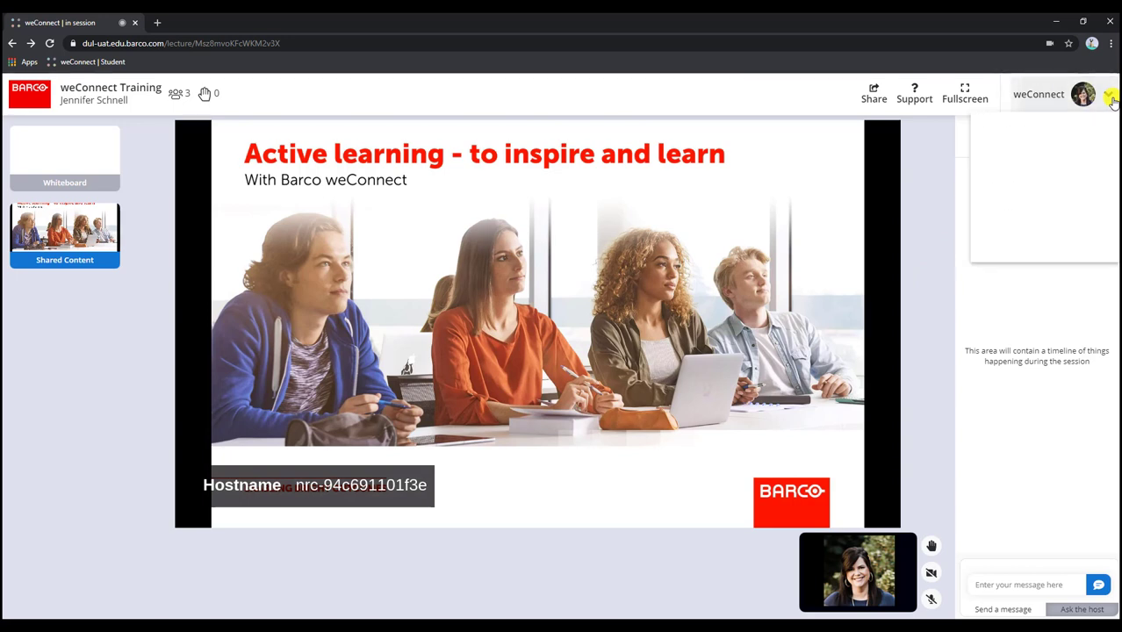
# Open the Profile page from the account avatar menu and start uploading a new avatar
pyautogui.click(1108, 94)
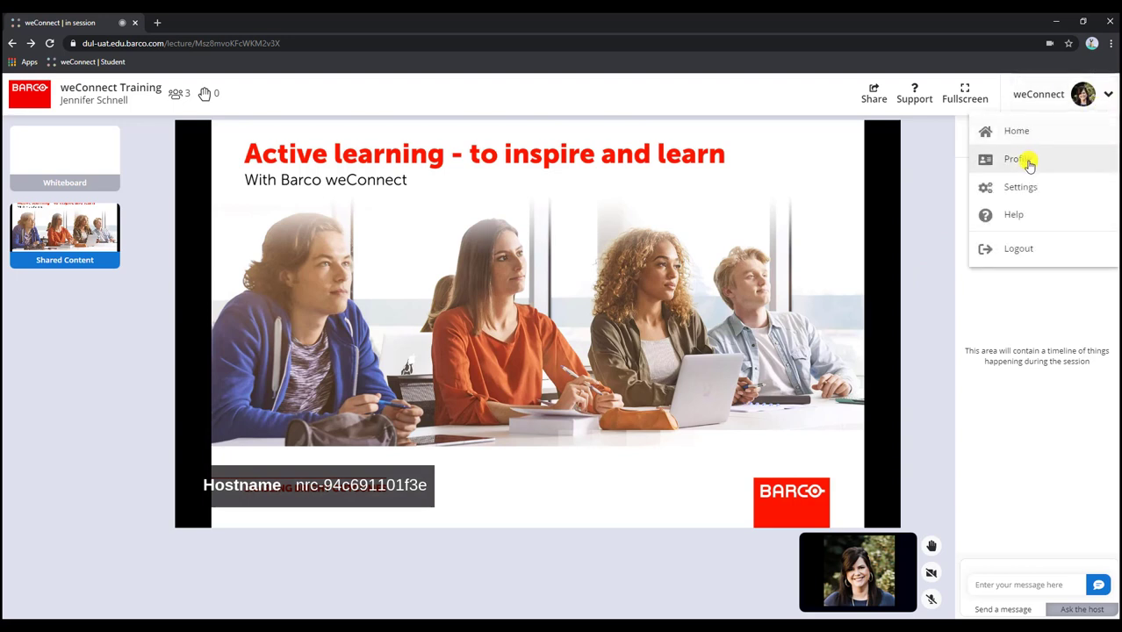
pyautogui.click(1015, 159)
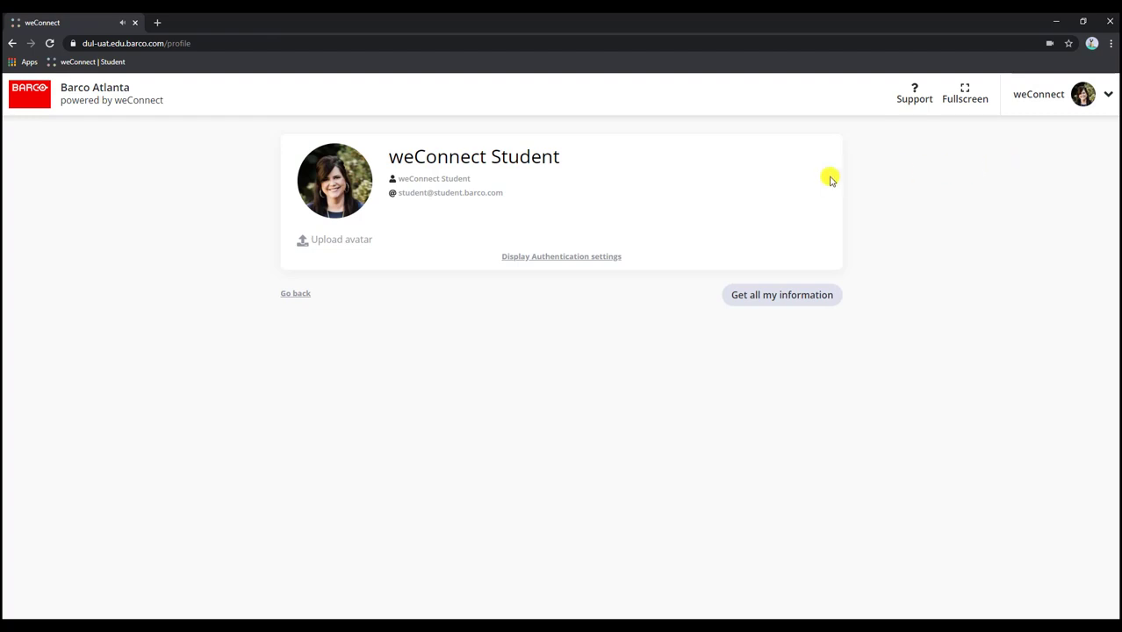
pyautogui.click(341, 239)
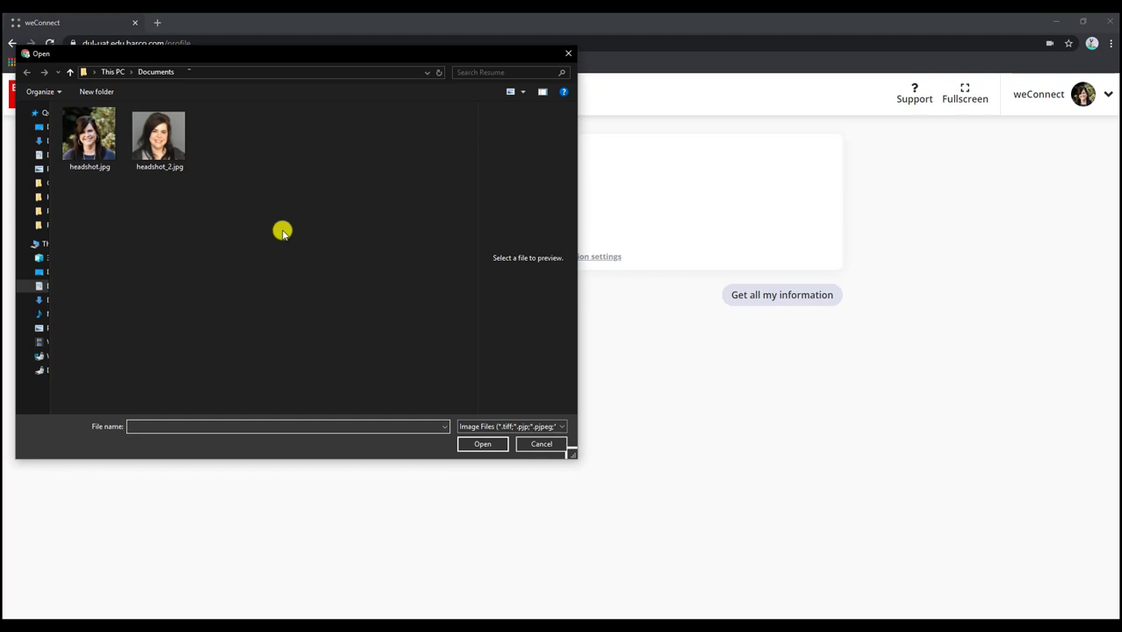
# Select headshot_2.jpg in the Open dialog and confirm it as the avatar
pyautogui.click(159, 133)
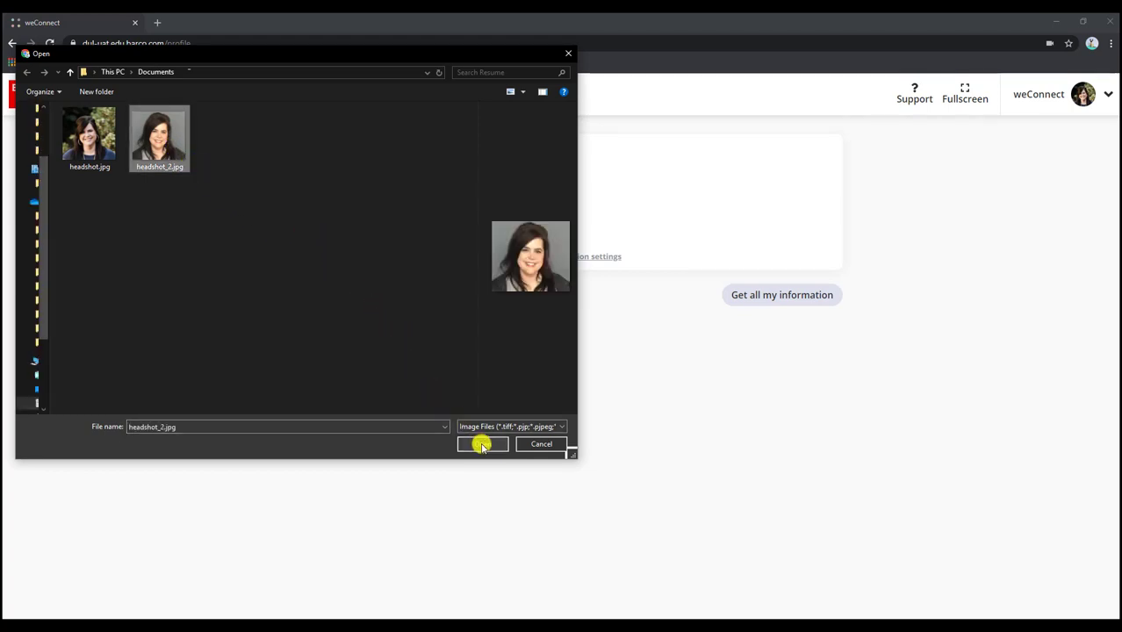
pyautogui.click(482, 445)
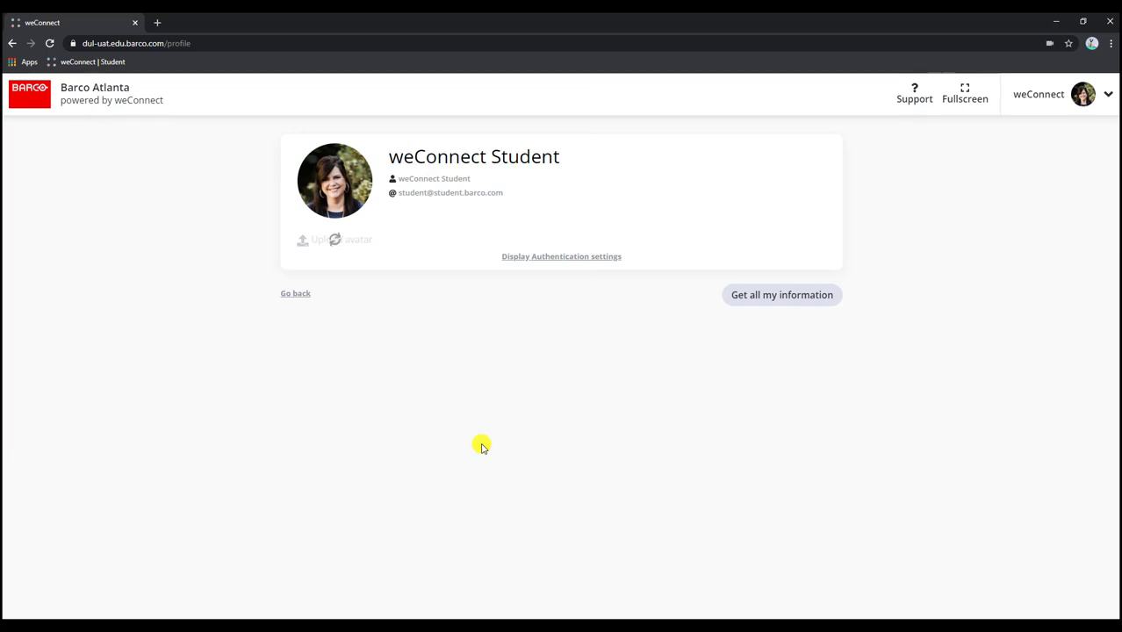